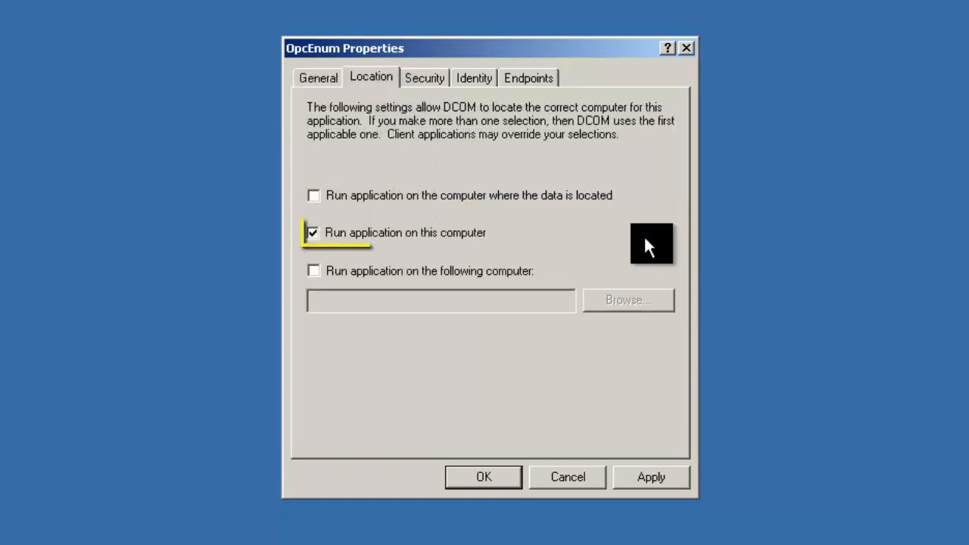
- Switch OpcEnum Properties to the Location settings to run the application on this computer
left_click(474, 79)
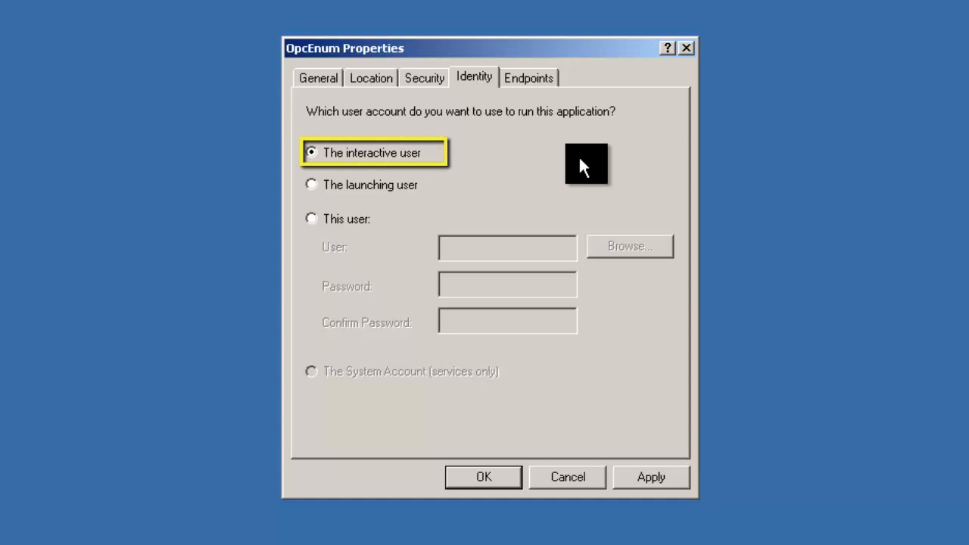